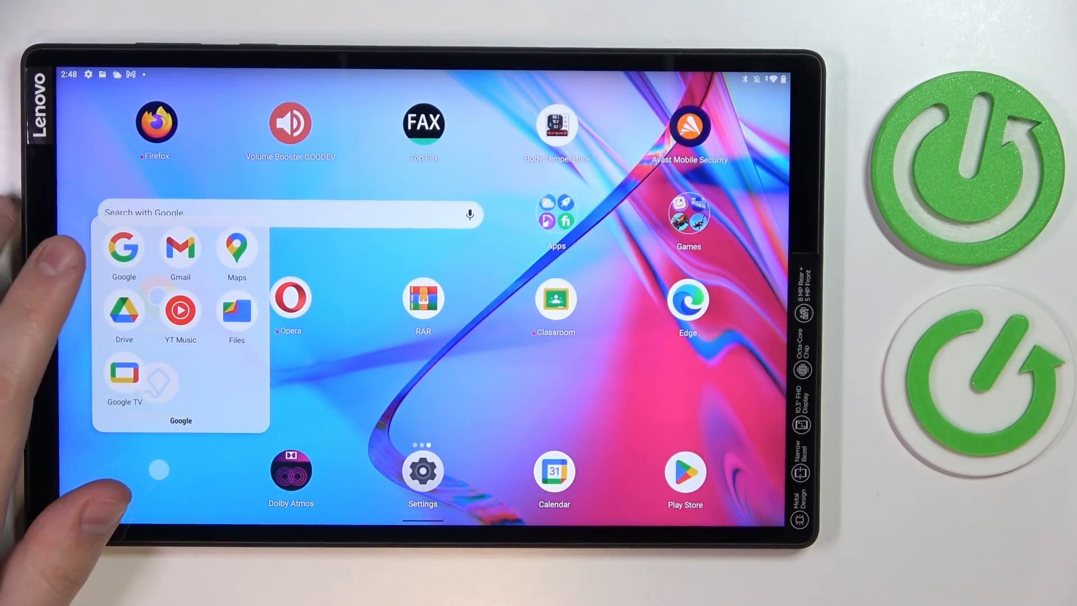
Step: Launch Google Drive from the Google folder on the home screen
{"action": "left_click", "coordinate": [123, 310]}
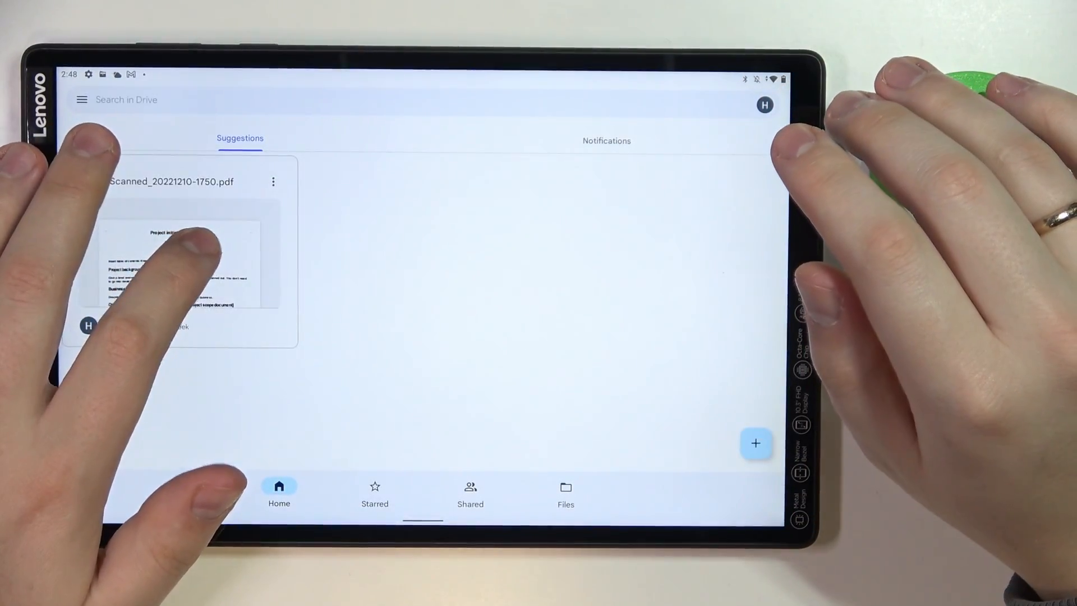
Step: Remove the scanned PDF to the bin, return to Home, and bring up the create-new menu
{"action": "left_click", "coordinate": [274, 182]}
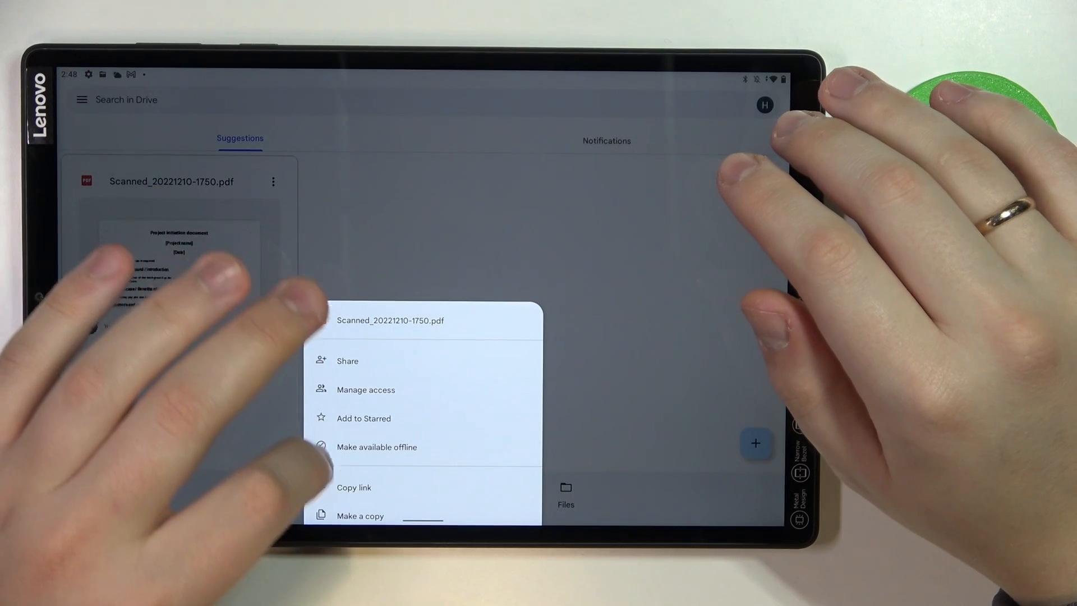
{"action": "scroll", "scroll_direction": "down", "scroll_amount": 3}
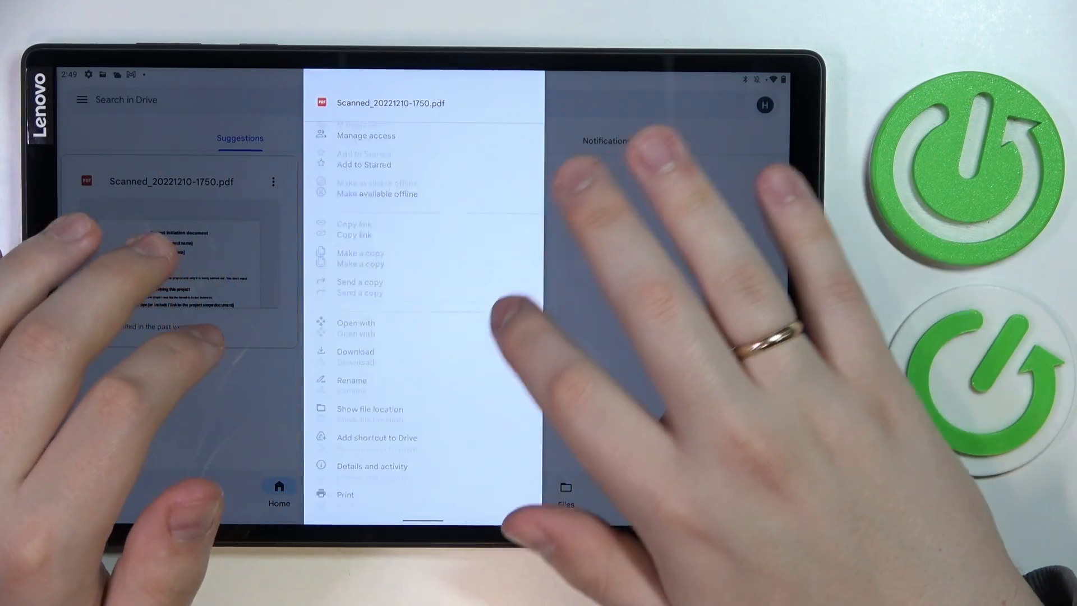
{"action": "scroll", "scroll_direction": "up", "scroll_amount": 3}
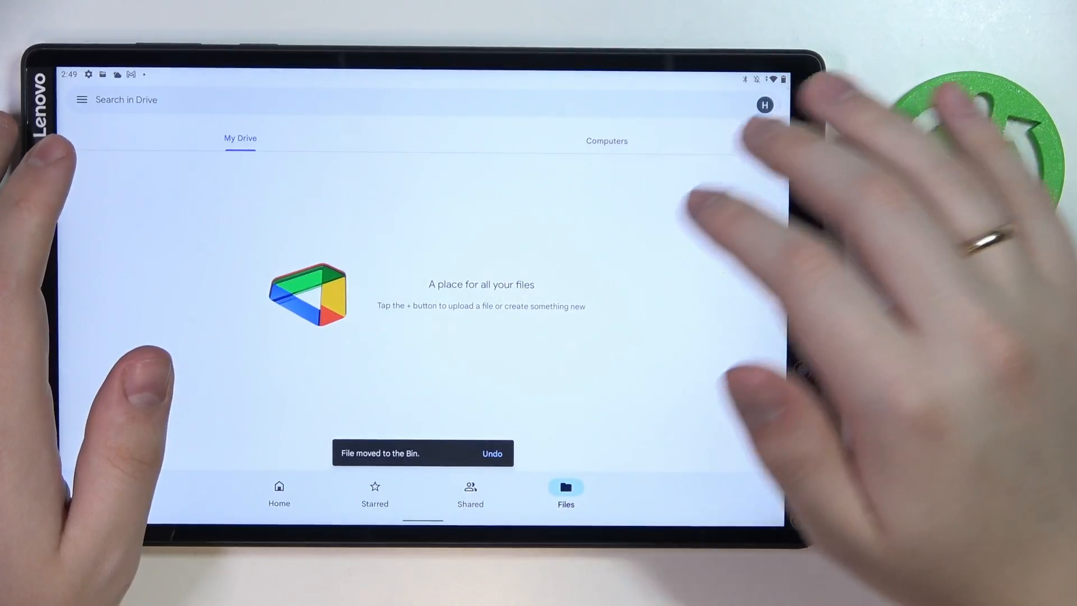
{"action": "left_click", "coordinate": [279, 495]}
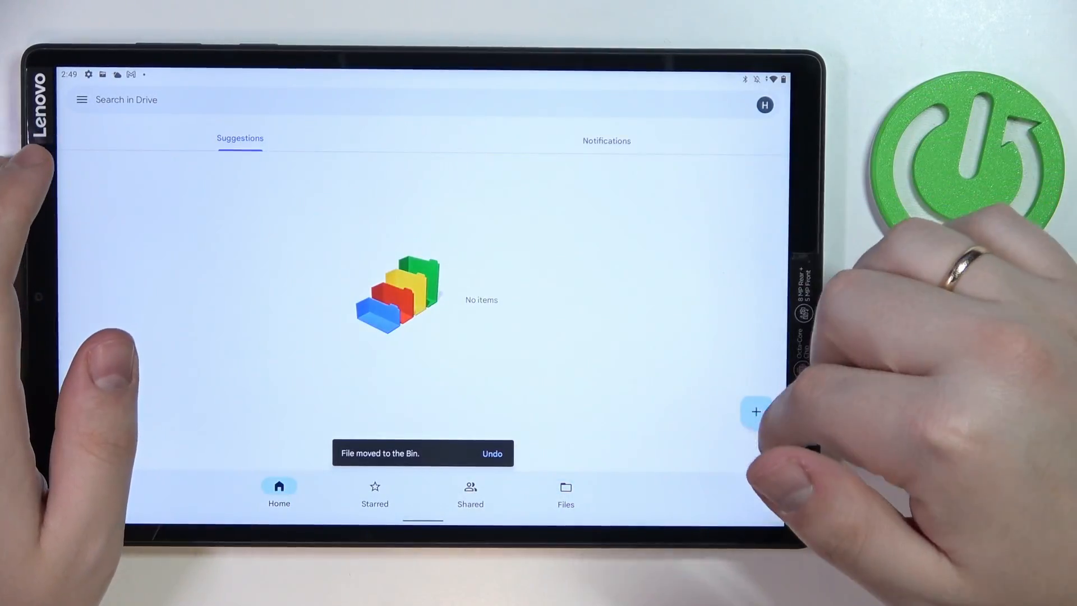
{"action": "left_click", "coordinate": [756, 412]}
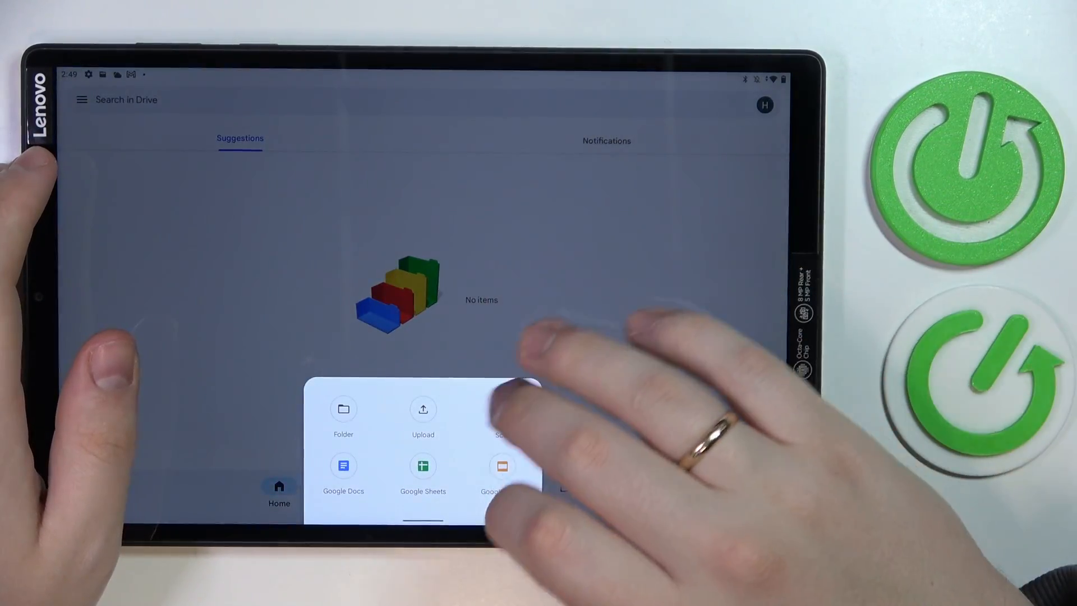